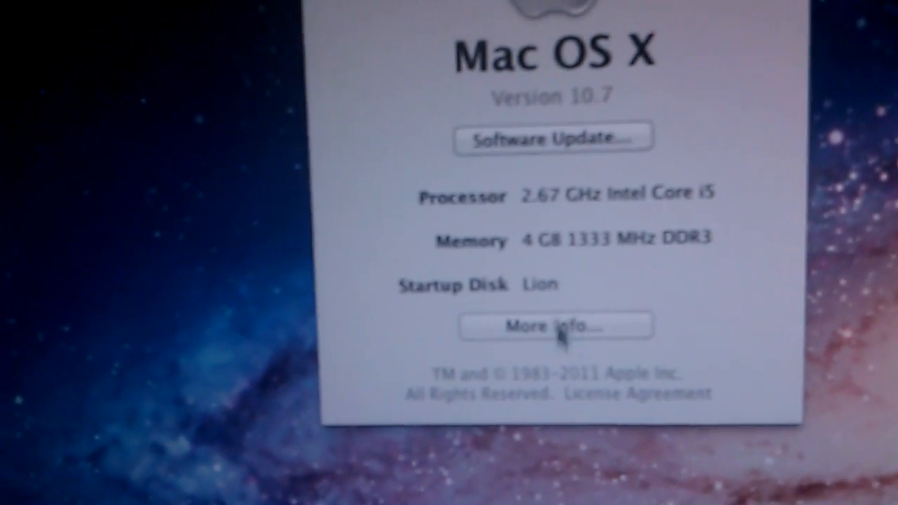
Choose More Info in About This Mac to view the Mac OS X 10.7 hardware details.
{"action": "left_click", "coordinate": [554, 325]}
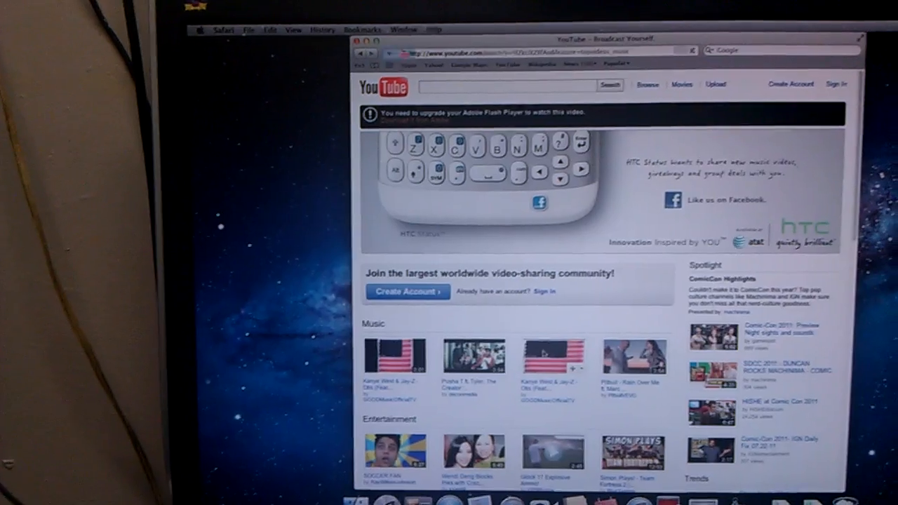
Download Flash Player 10.3 for Macintosh OS X 10.4–10.6 via YouTube's Adobe link.
{"action": "left_click", "coordinate": [394, 356]}
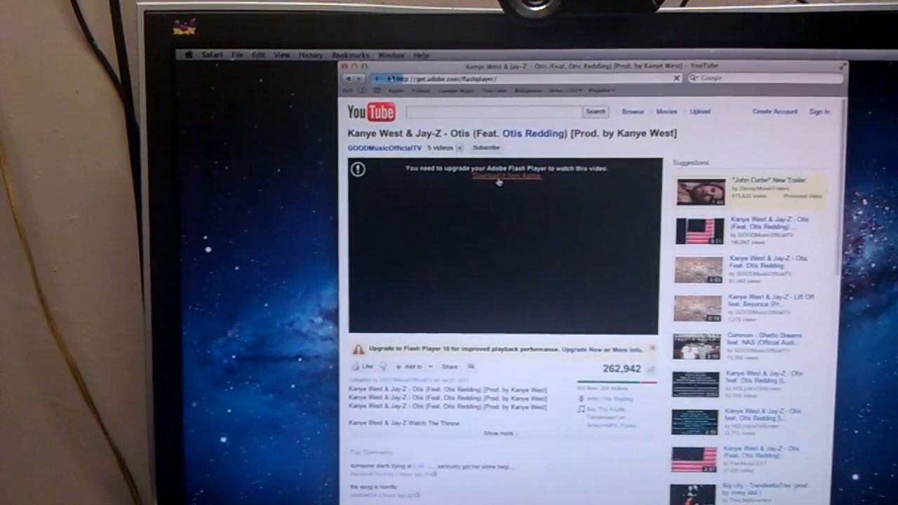
{"action": "left_click", "coordinate": [498, 178]}
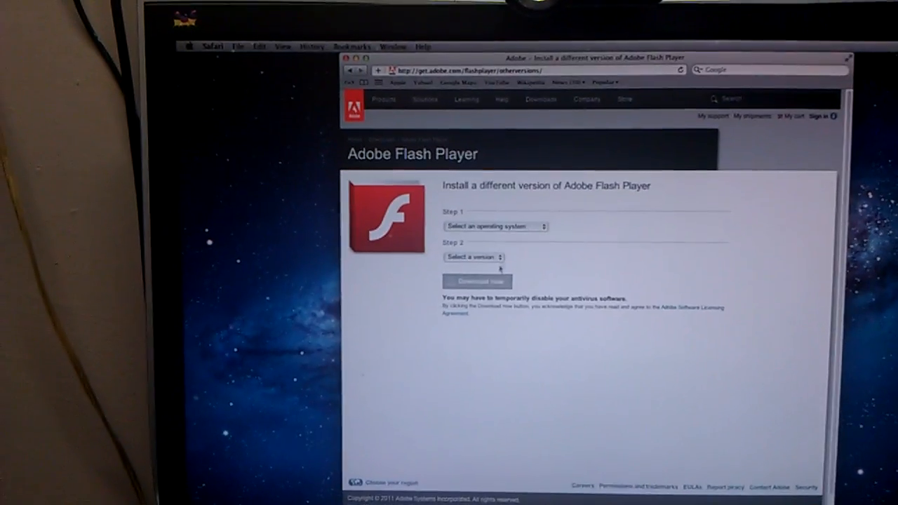
{"action": "left_click", "coordinate": [495, 226]}
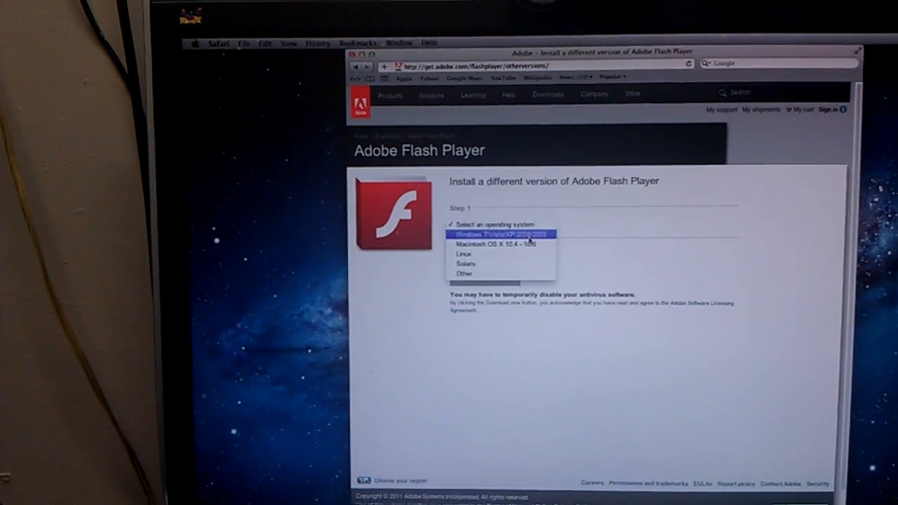
{"action": "left_click", "coordinate": [498, 244]}
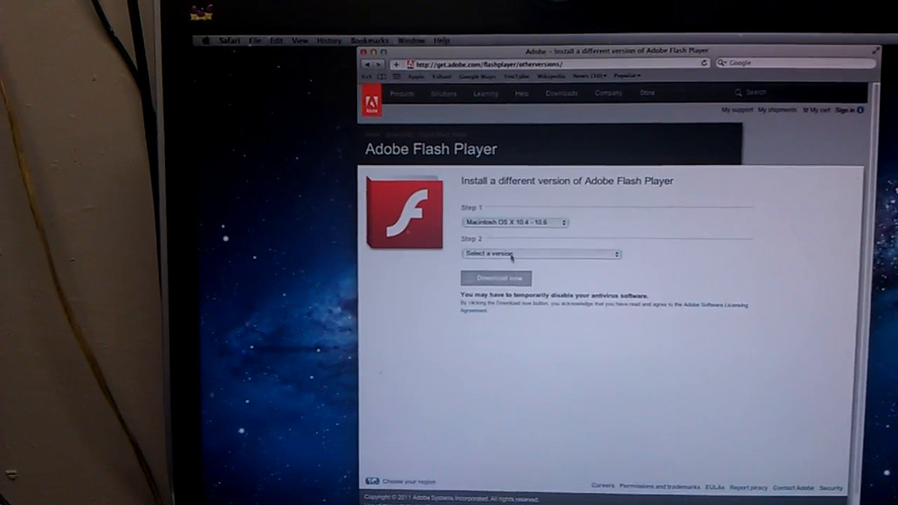
{"action": "left_click", "coordinate": [540, 254]}
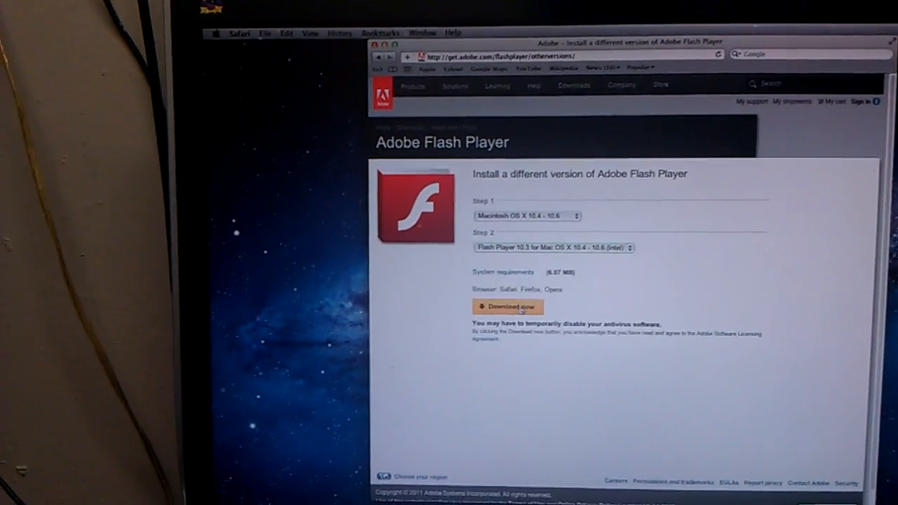
{"action": "left_click", "coordinate": [506, 306]}
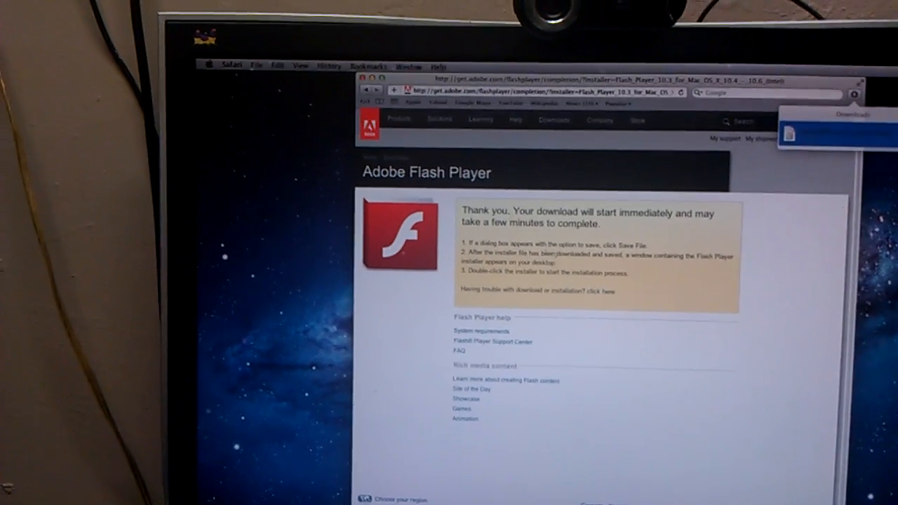
Launch the Install Adobe Flash Player package, accept the beta warning, and start installing.
{"action": "left_click", "coordinate": [244, 66]}
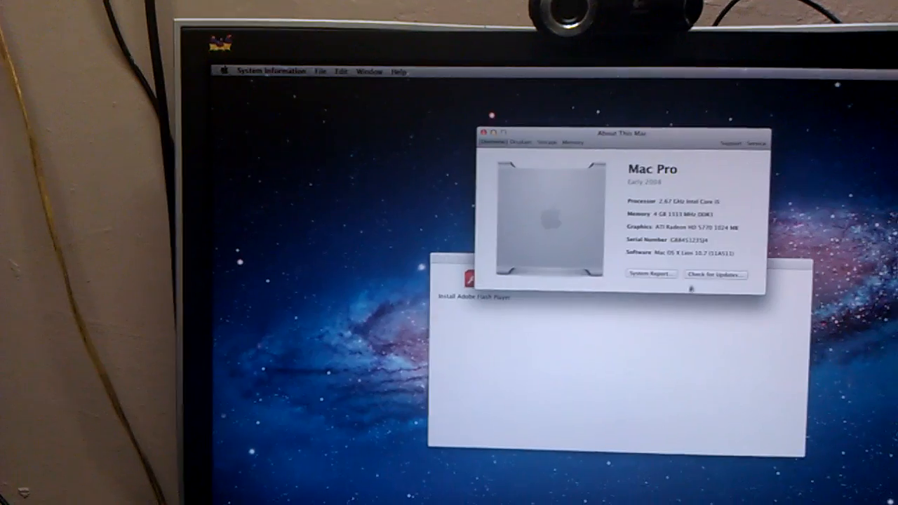
{"action": "double_click", "coordinate": [464, 278]}
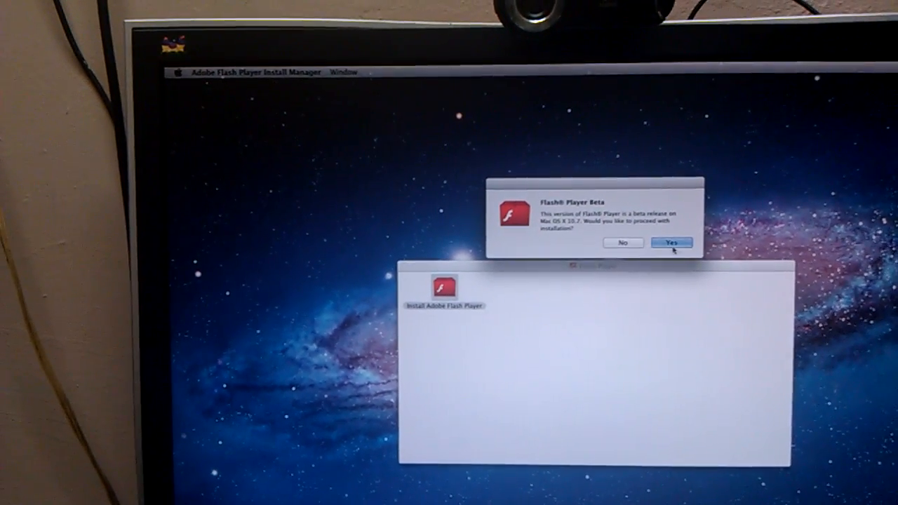
{"action": "left_click", "coordinate": [670, 242]}
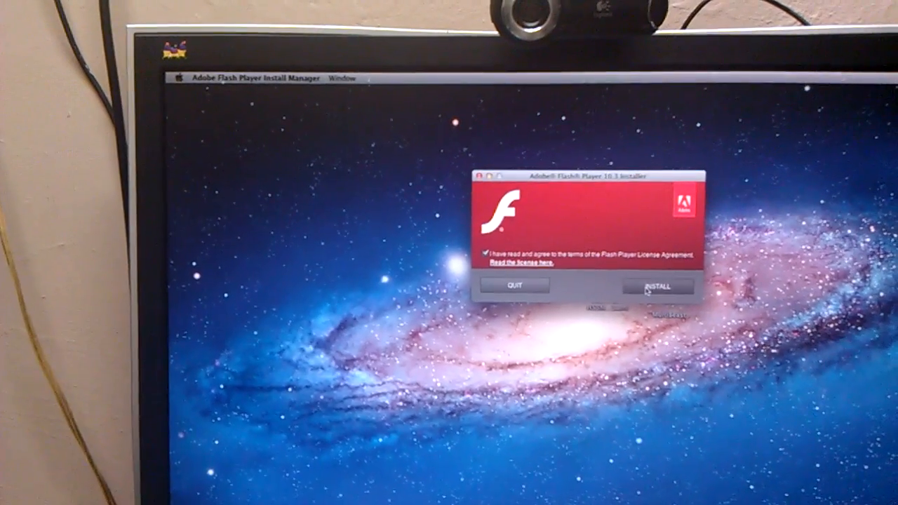
{"action": "left_click", "coordinate": [657, 286]}
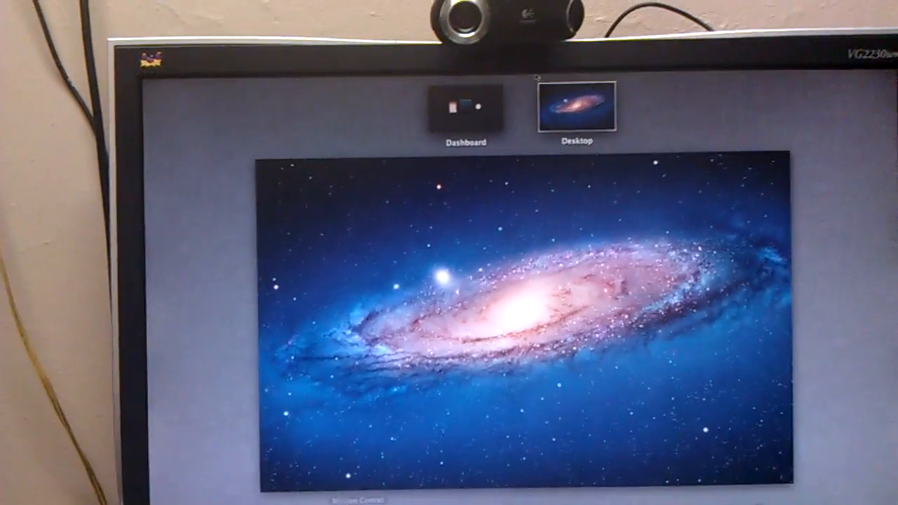
Bring up Mission Control showing the Dashboard and Desktop spaces across the top.
{"action": "left_click", "coordinate": [465, 105]}
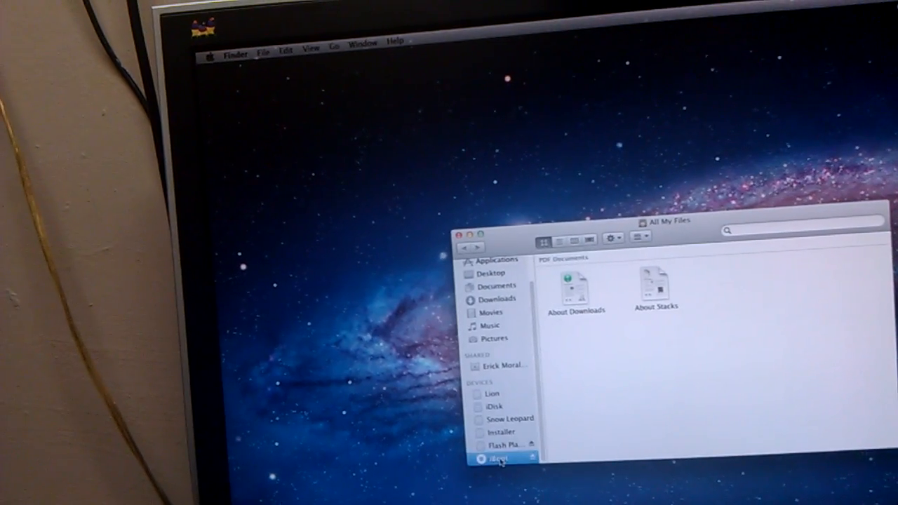
View All My Files in Finder, listing About Downloads and About Stacks.
{"action": "left_click", "coordinate": [501, 462]}
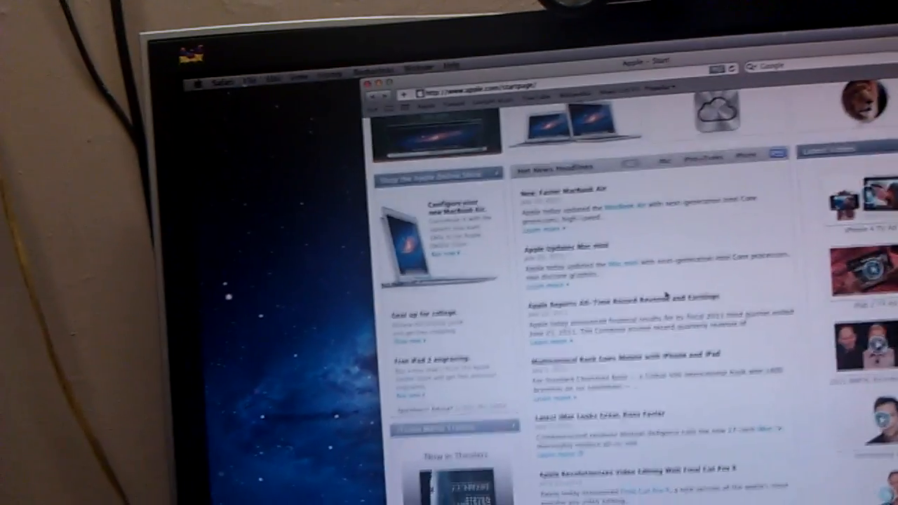
{"action": "scroll", "scroll_direction": "down", "scroll_amount": 3}
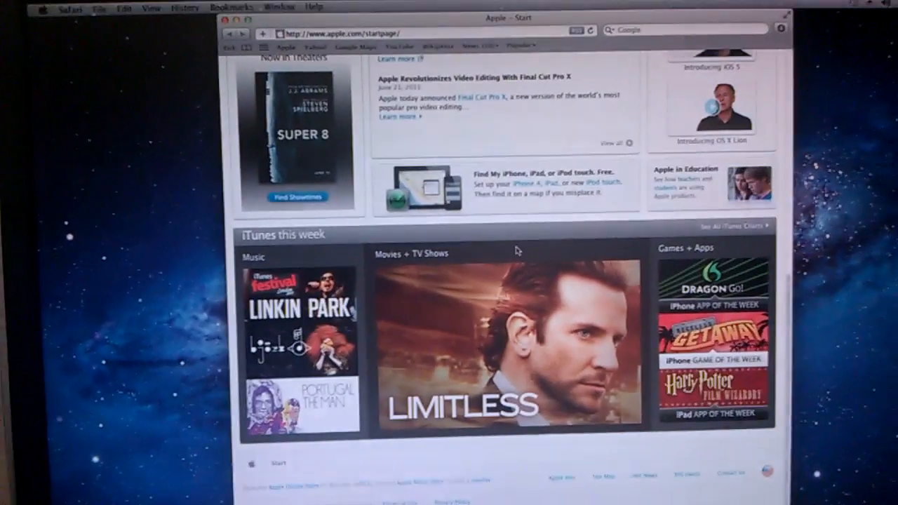
{"action": "scroll", "scroll_direction": "up", "scroll_amount": 3}
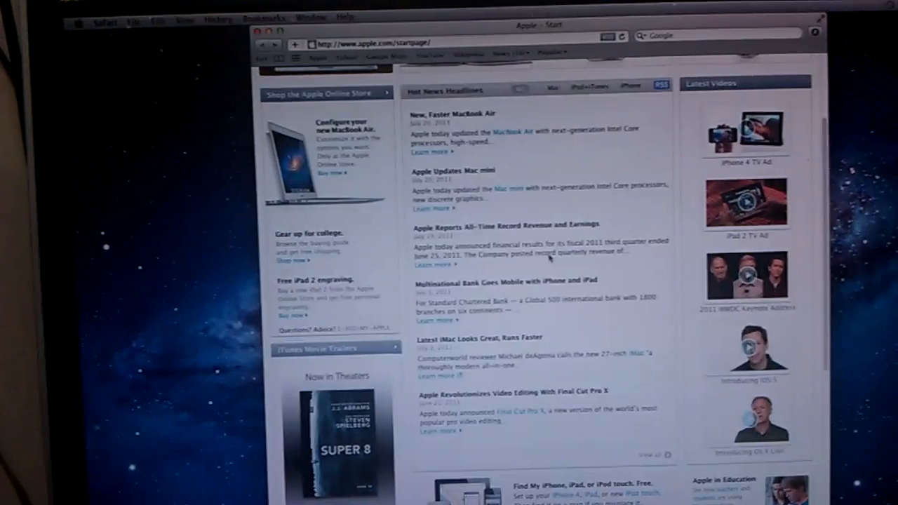
{"action": "scroll", "scroll_direction": "up", "scroll_amount": 3}
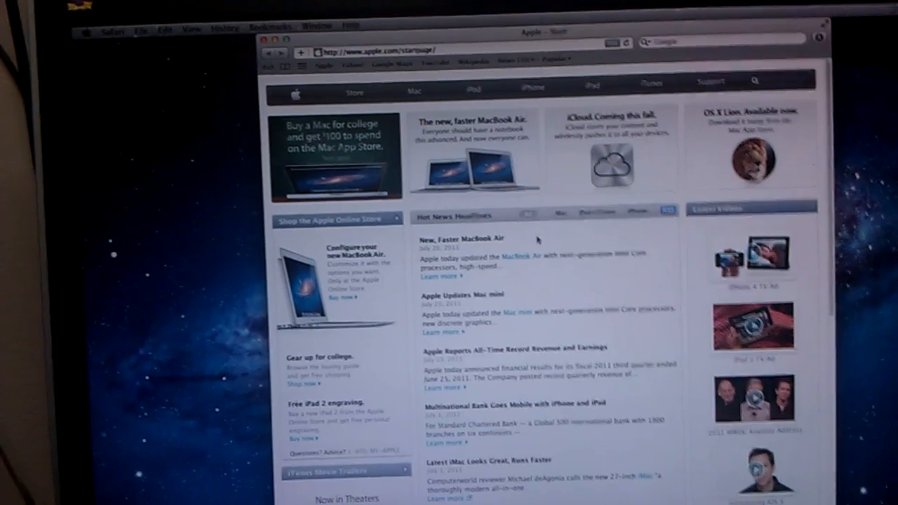
{"action": "scroll", "scroll_direction": "down", "scroll_amount": 3}
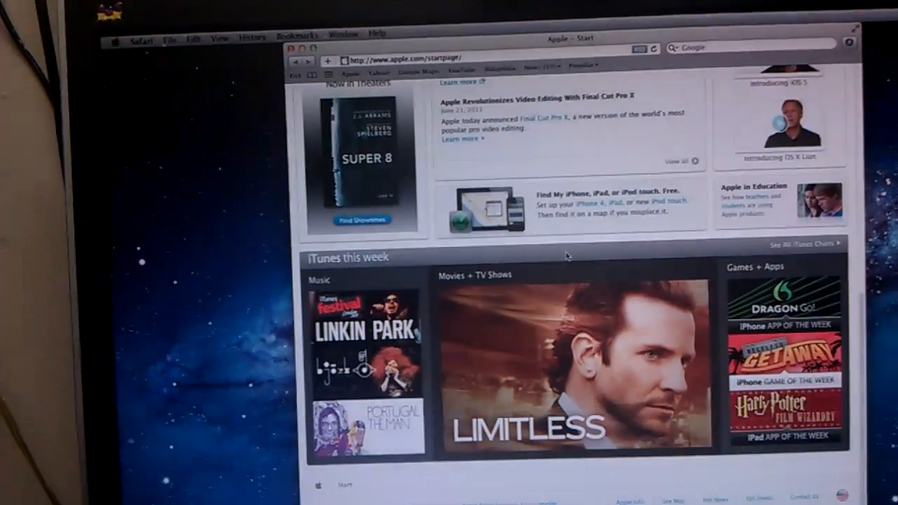
{"action": "scroll", "scroll_direction": "up", "scroll_amount": 3}
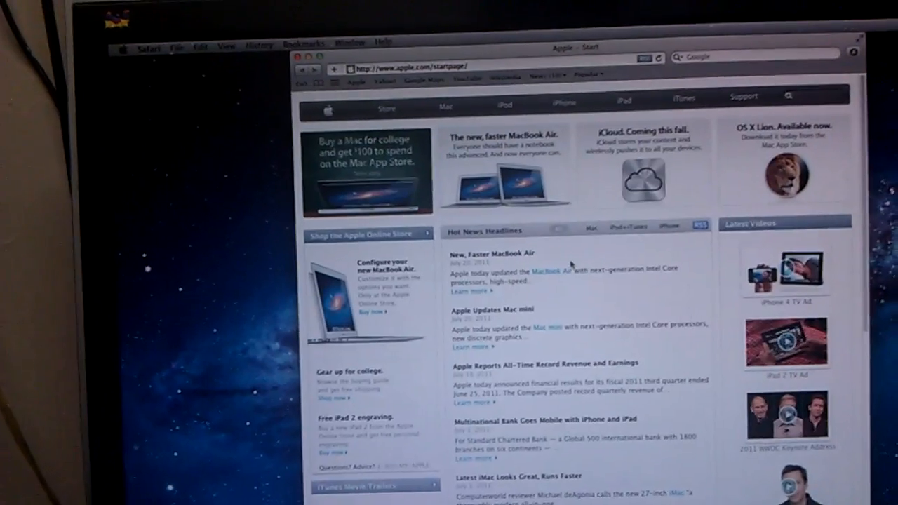